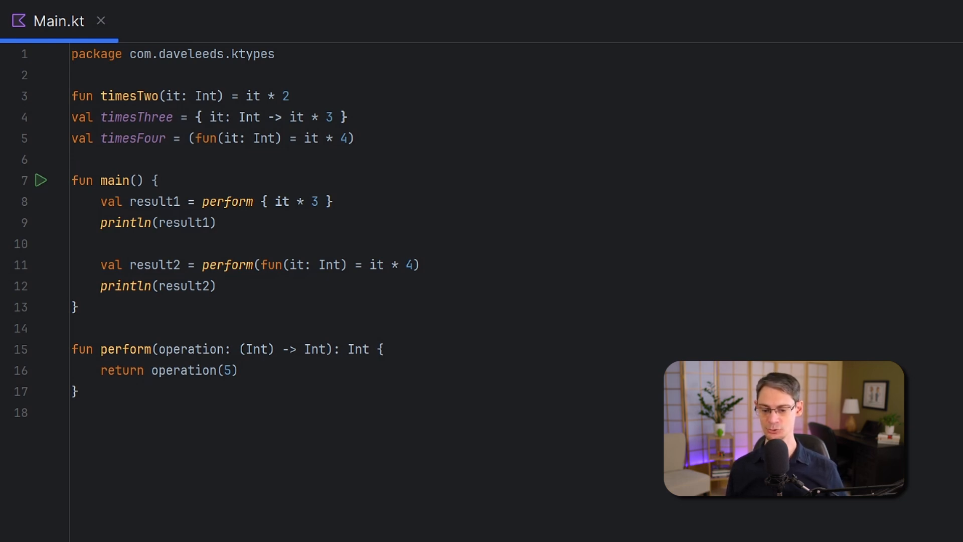
Add val twice = ::timesTwo and highlight every usage of timesTwo.
type("val twice = ::")
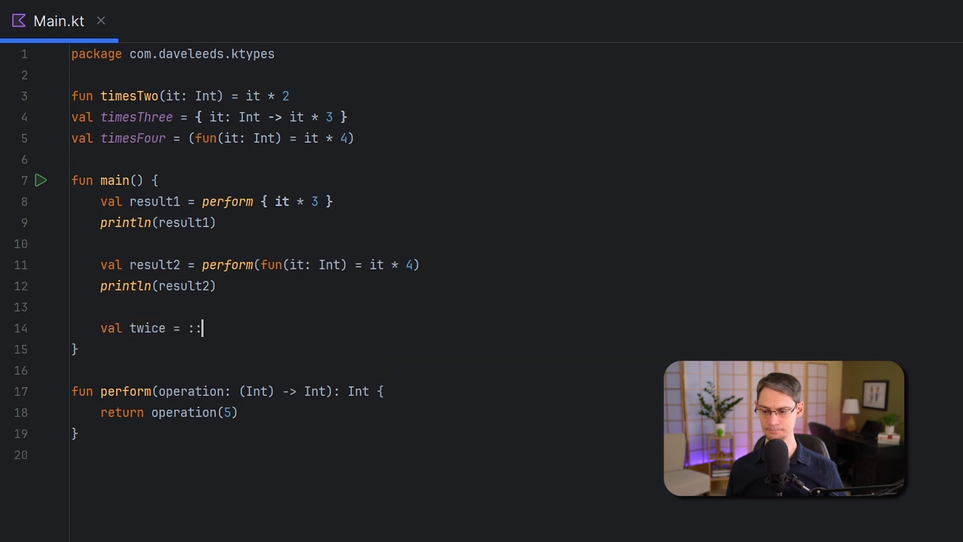
type("timesTwo")
type("println(result3)")
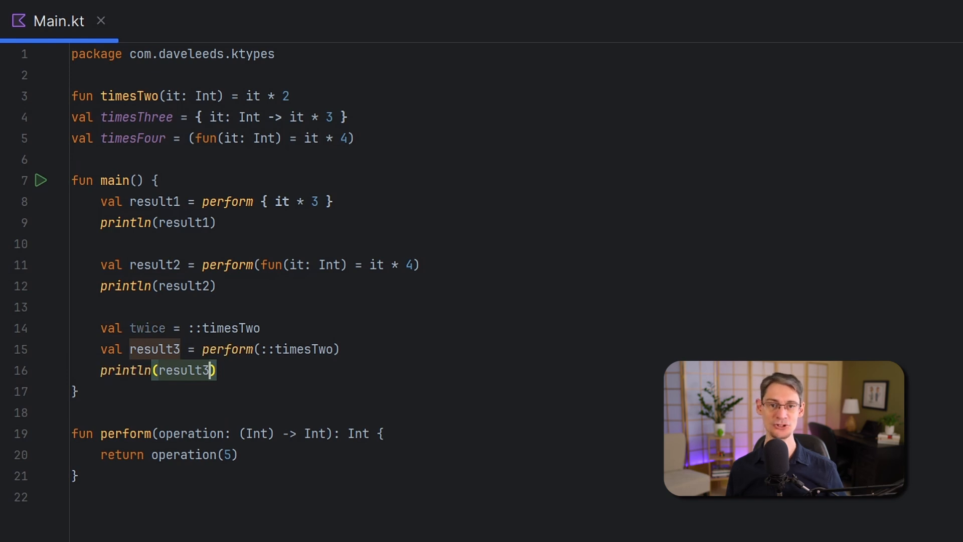
left_click(301, 349)
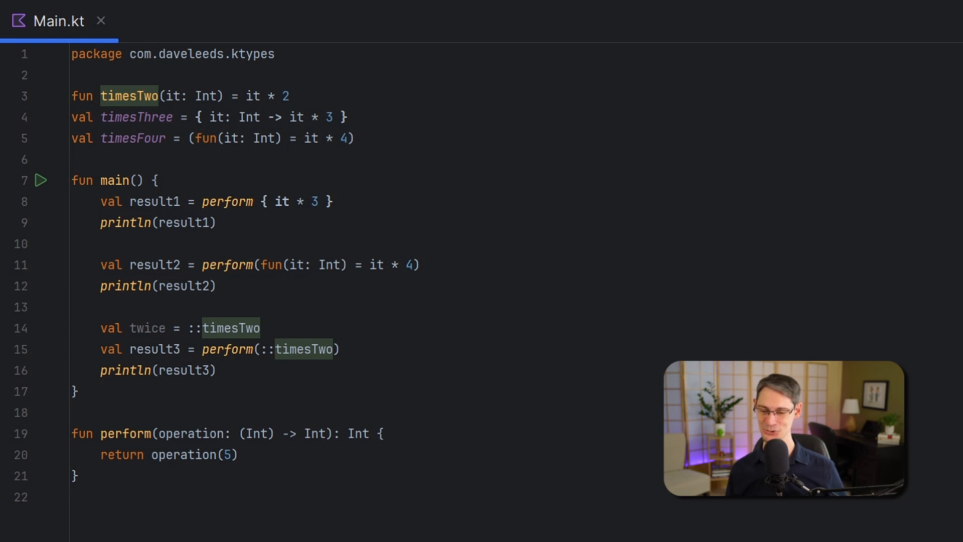
Briefly annotate the lambdas as (Int) -> Int, then bring up suggested fixes for twice.
type(": (Int) -> Int")
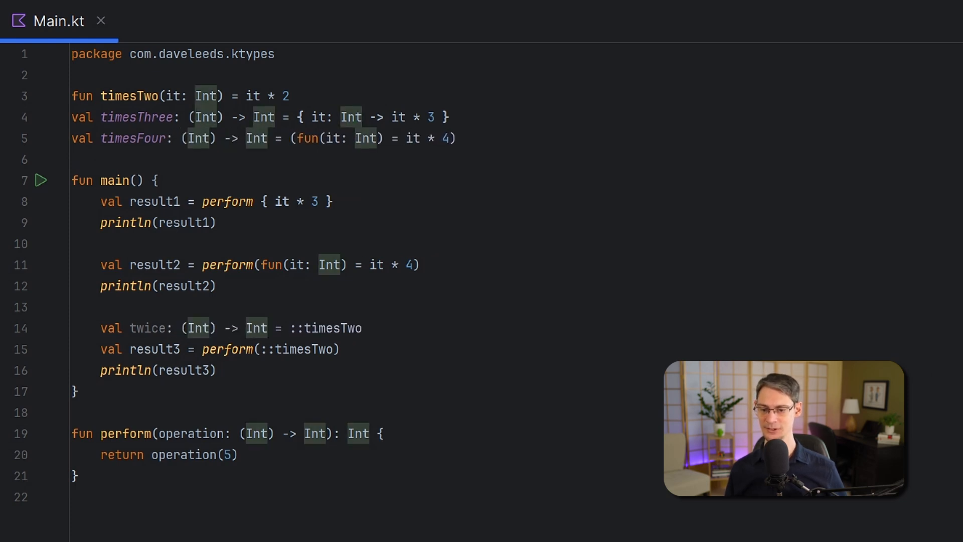
left_click_drag(174, 117, 275, 116)
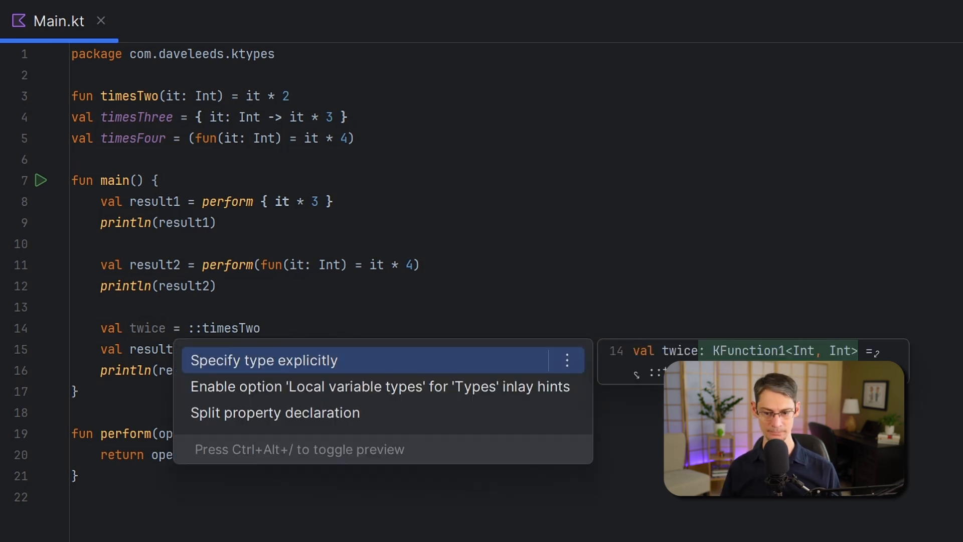
Choose Specify type explicitly for twice and browse the suggested alternative types.
left_click(263, 360)
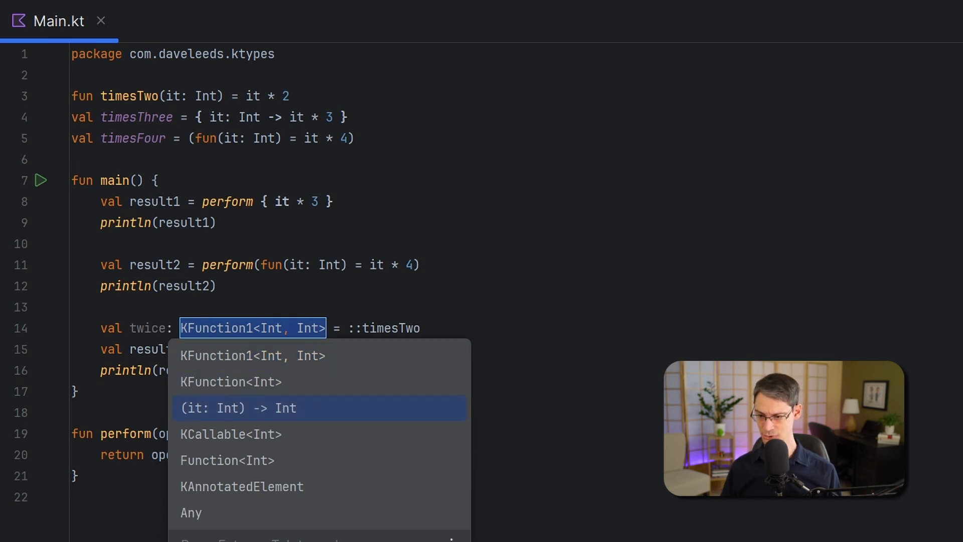
key("Down")
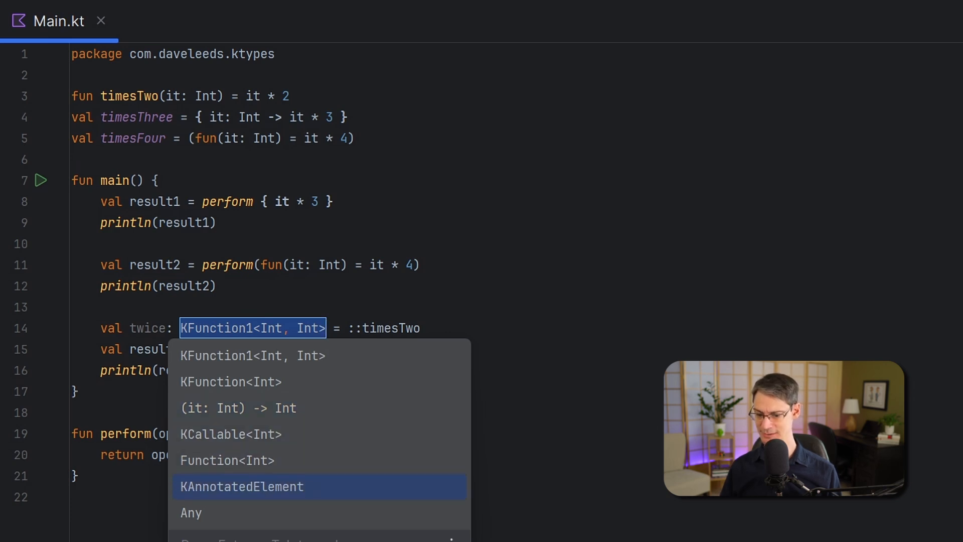
key("Down")
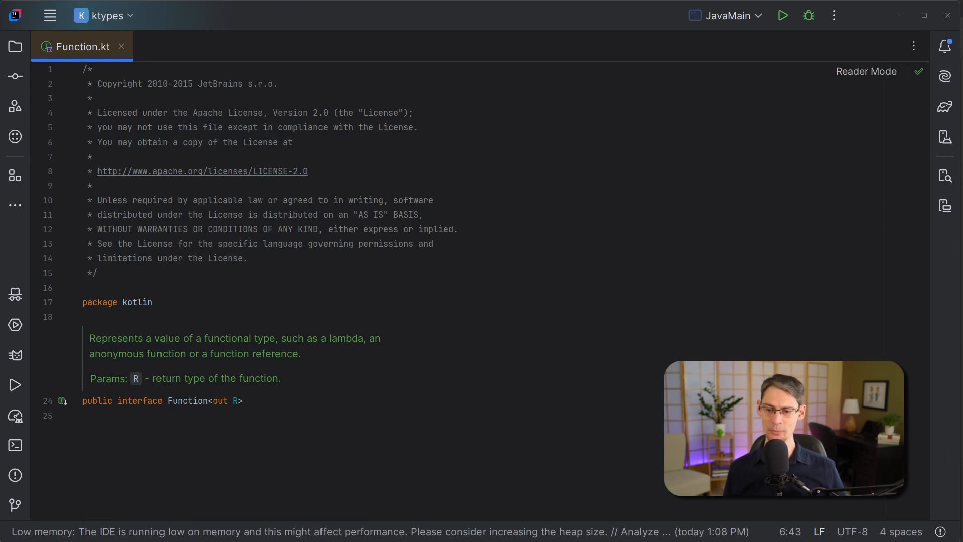
Open the ContractBuilder.kt library source and scroll through it.
left_click(200, 46)
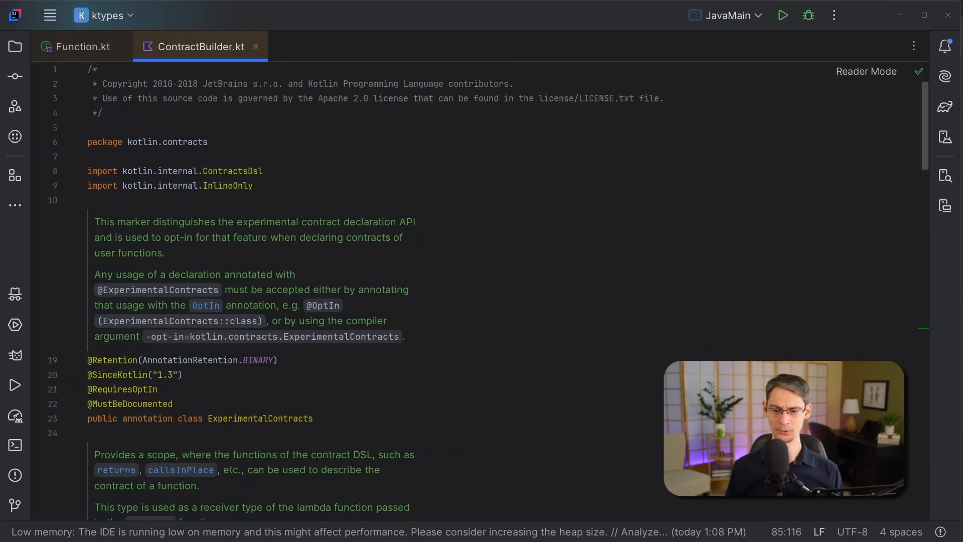
scroll("down", 3)
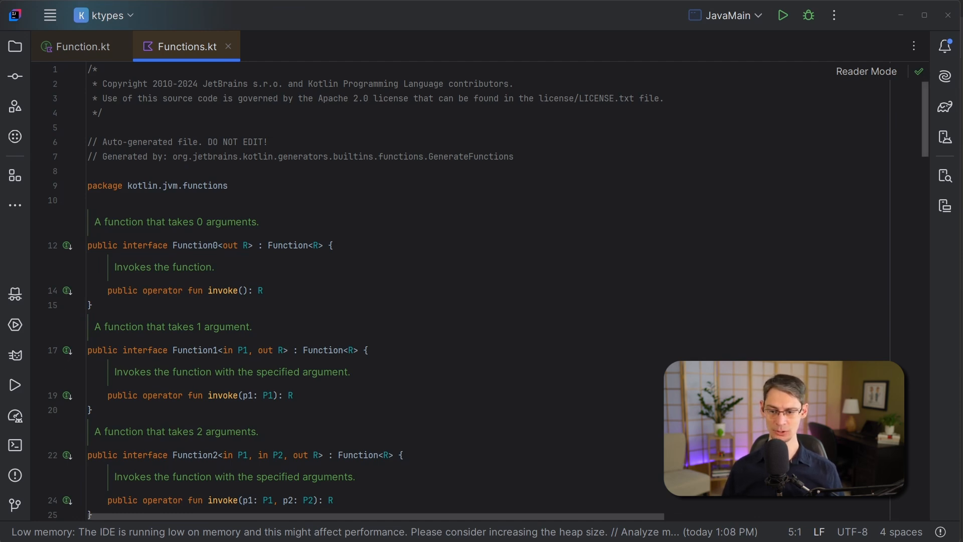
scroll("down", 3)
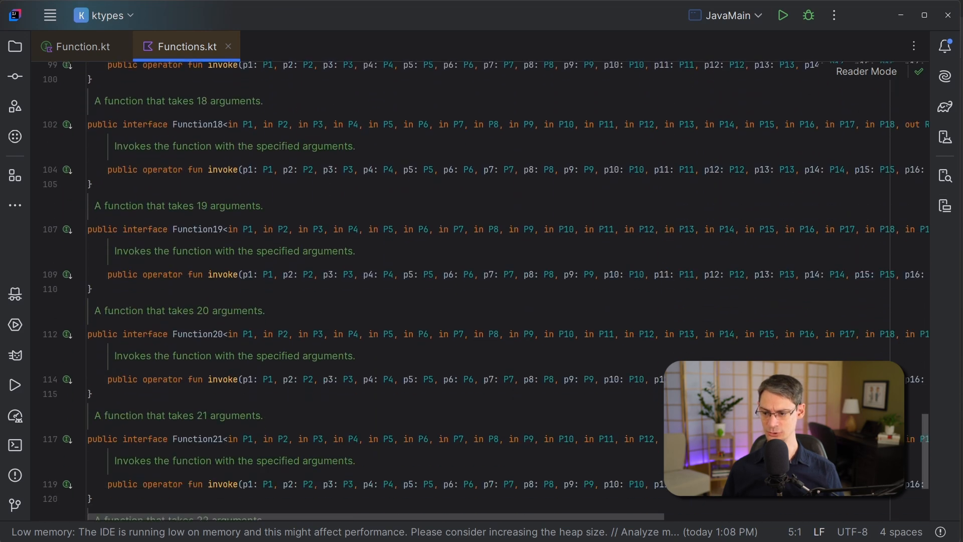
scroll("down", 3)
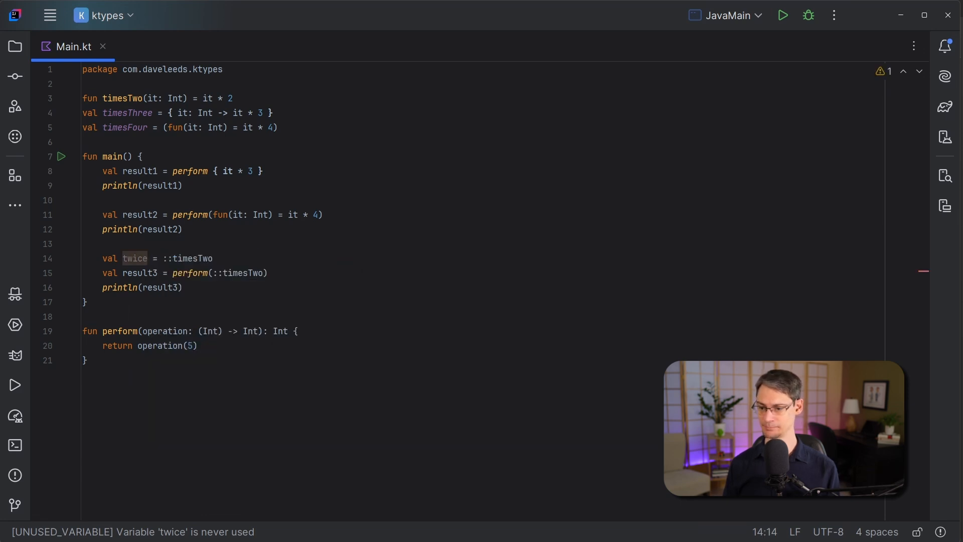
mouse_move(133, 258)
type("twice.")
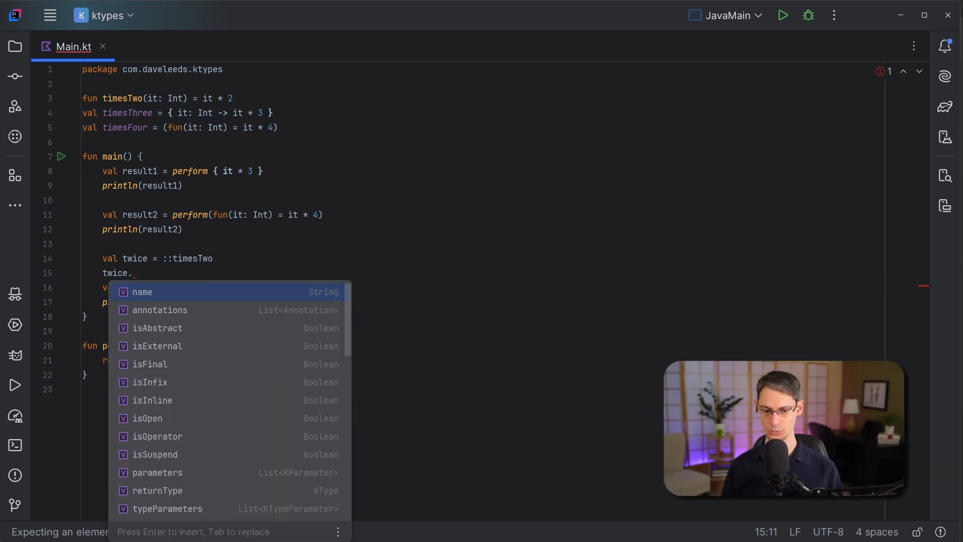
Declare twice explicitly as KFunction1<Int, Int> with kotlin.reflect.KFunction1 imported.
left_click(141, 292)
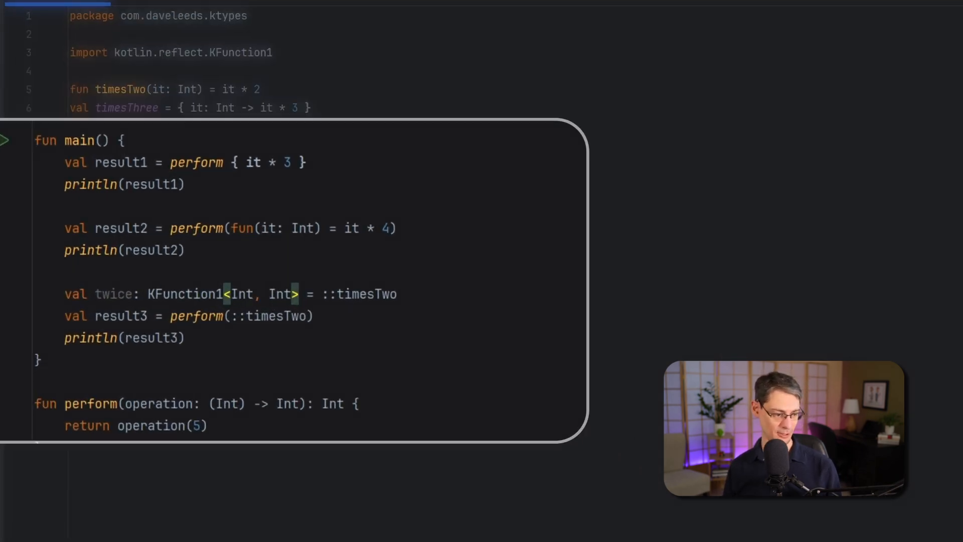
left_click(198, 294)
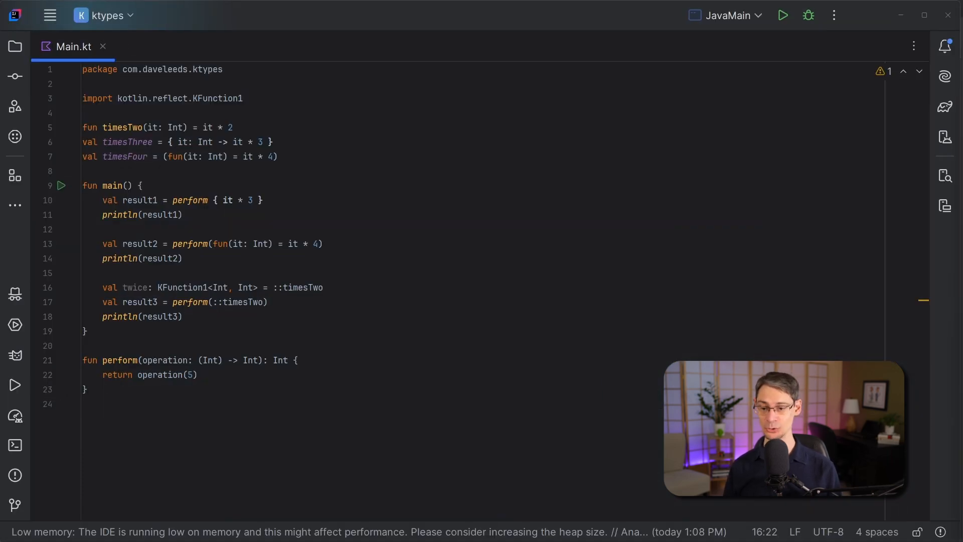
Add class Quantity and a property: KProperty0<Int> reference to its delegated value.
type("class Quantity(var value: Int")
type("val pro")
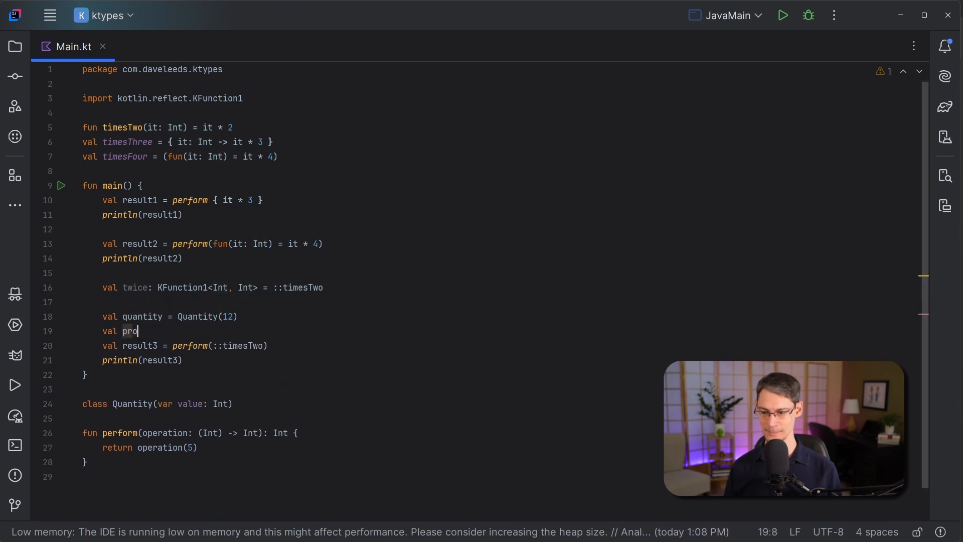
type("perty: KProperty0<Int> = qua")
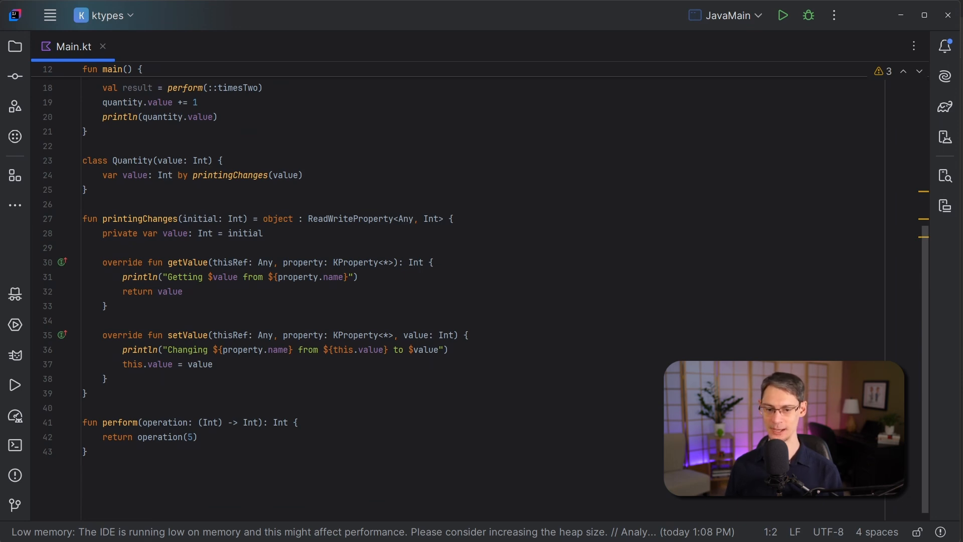
left_click_drag(344, 249, 400, 282)
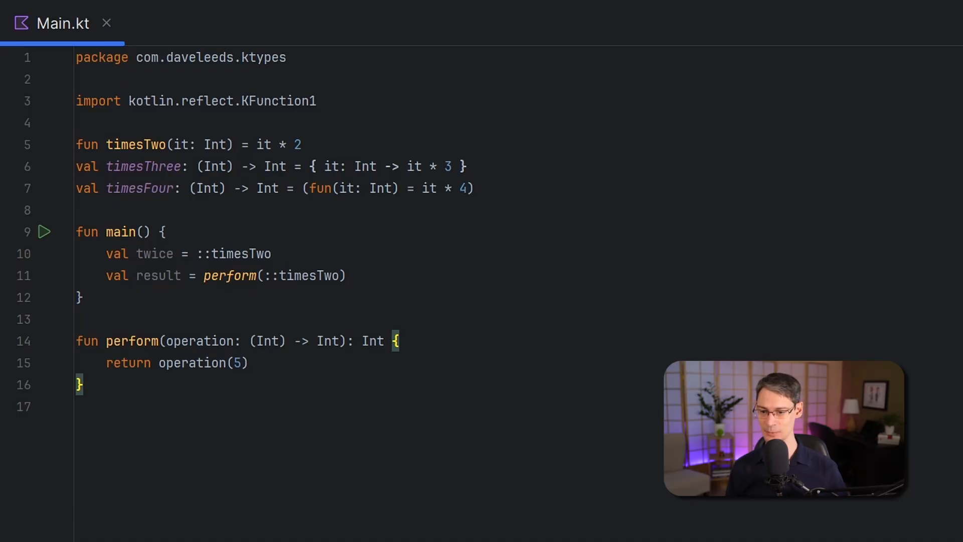
Retype perform's operation parameter as KFunction1<Int, Int>.
left_click(197, 166)
type("KFuncti")
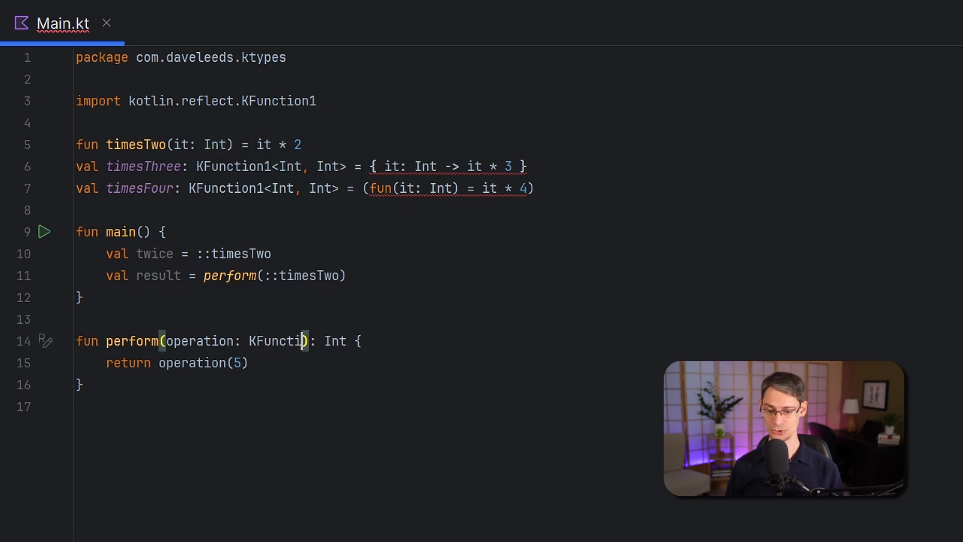
type("<Int, Int>")
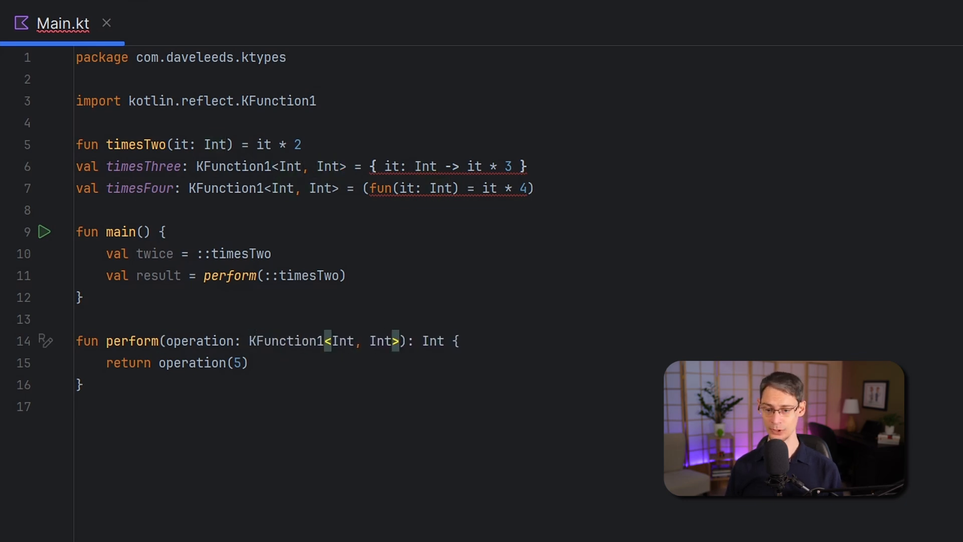